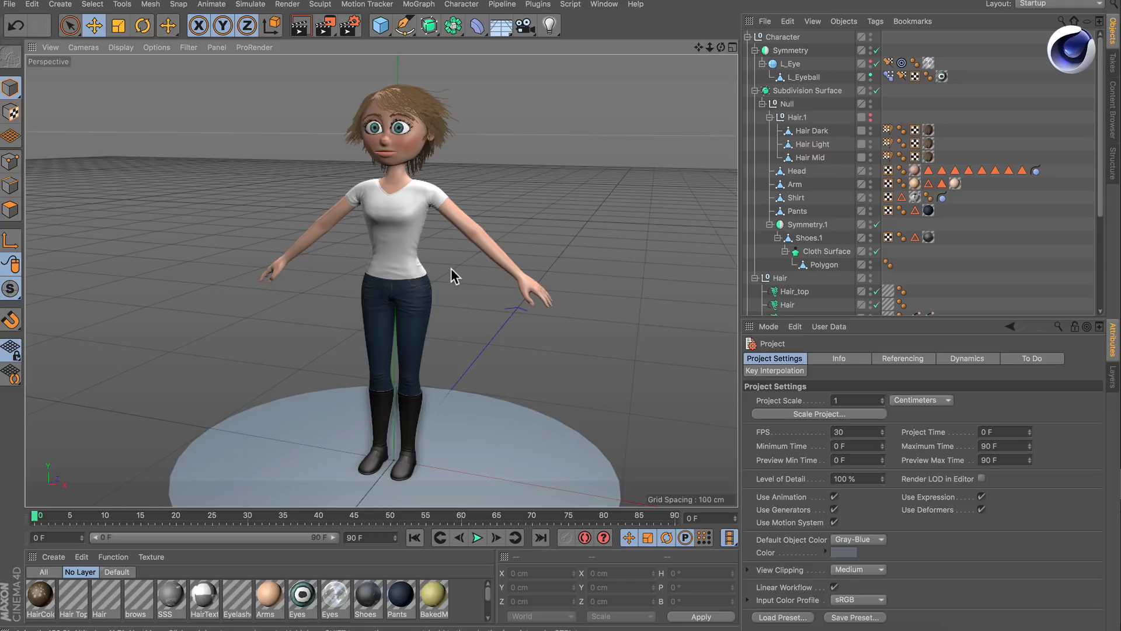
# Change the layout from Startup to BP UV Edit.
pyautogui.click(1056, 3)
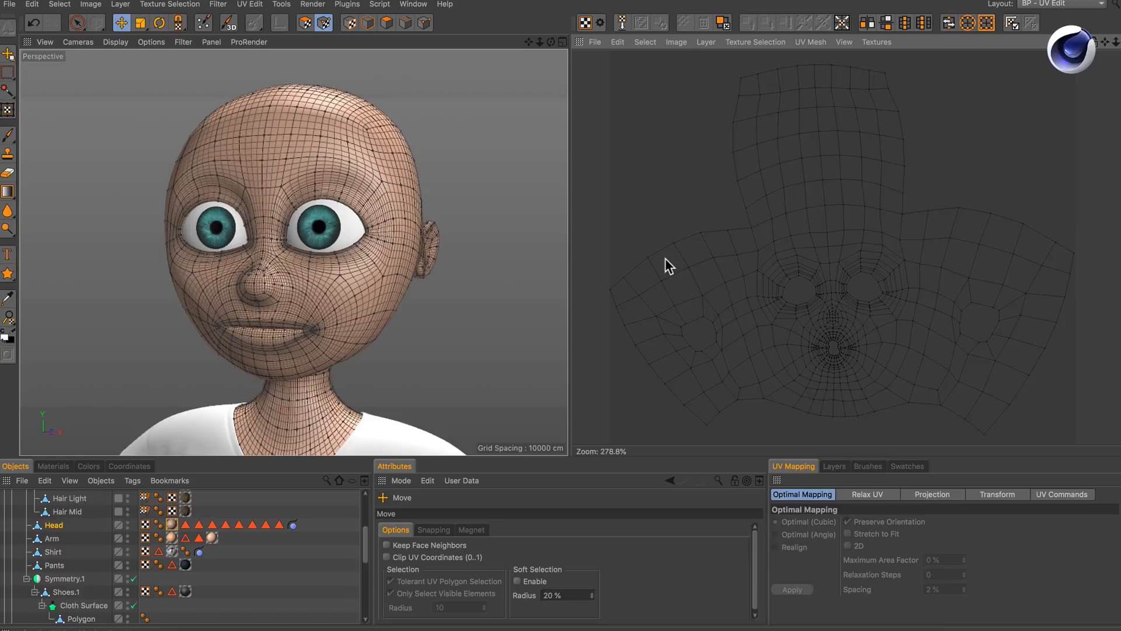
pyautogui.moveTo(350, 397)
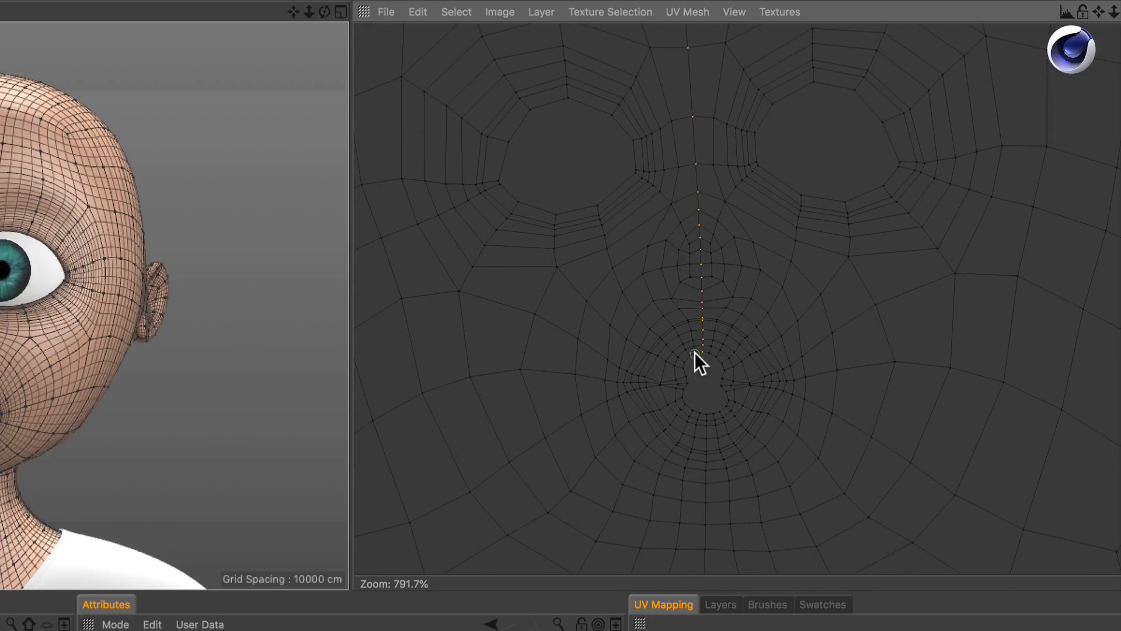
# Zoom the UV view toward the centre column of head points.
pyautogui.scroll(-3)
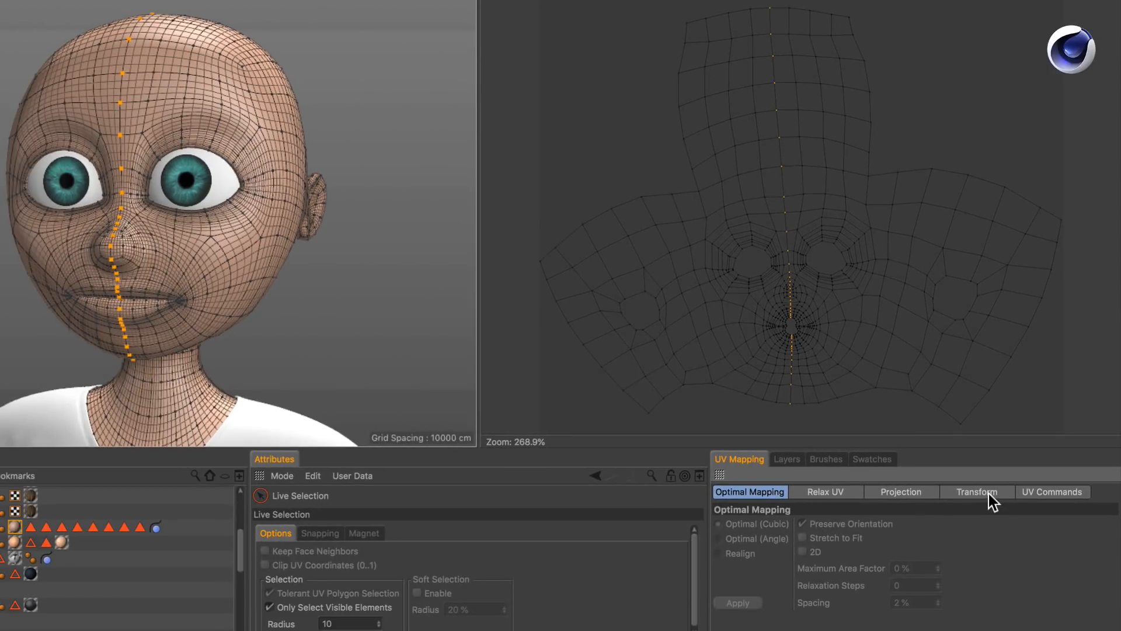
# Go to the UV Mapping Transform settings to scale X to 0.
pyautogui.click(976, 492)
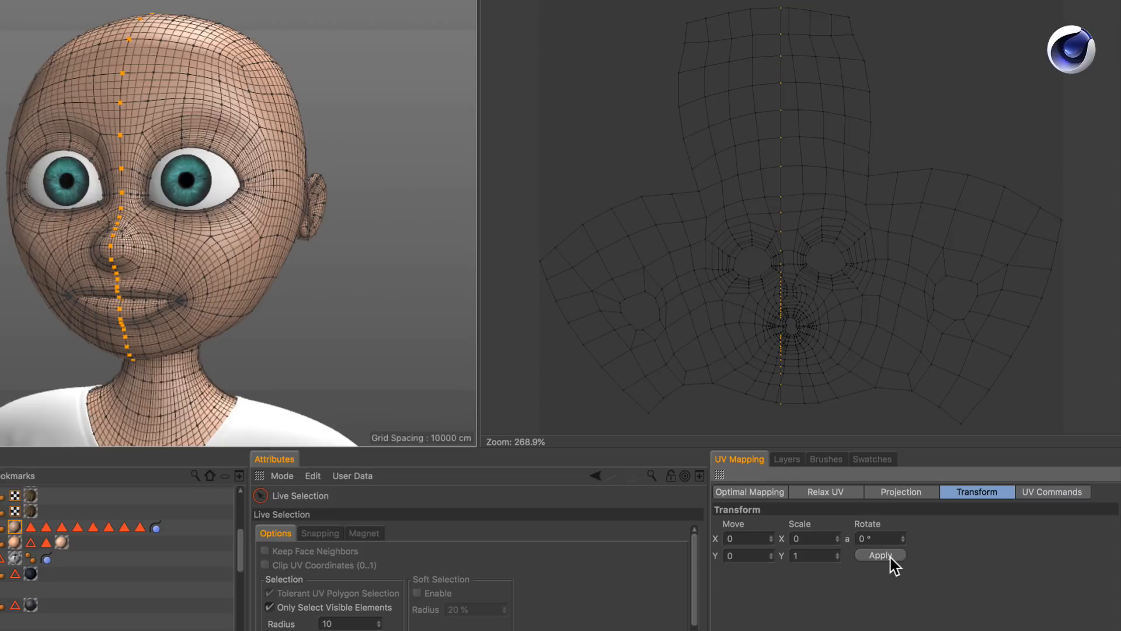
pyautogui.moveTo(798, 386)
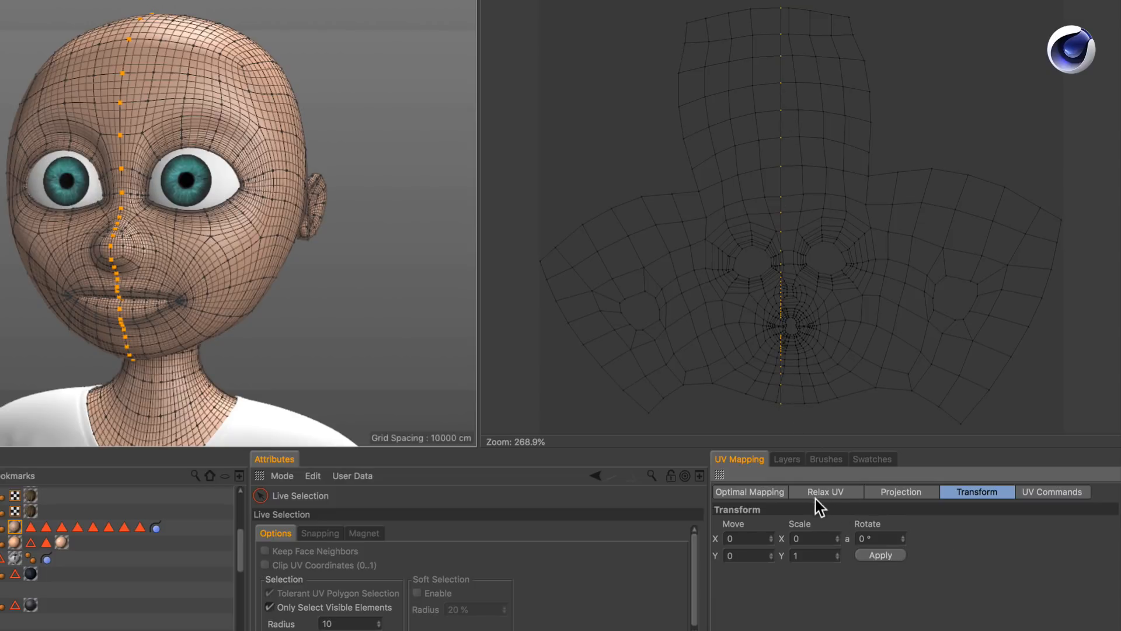
# In Relax UV, uncheck Pin Border Points and check Pin Point Selection.
pyautogui.click(824, 491)
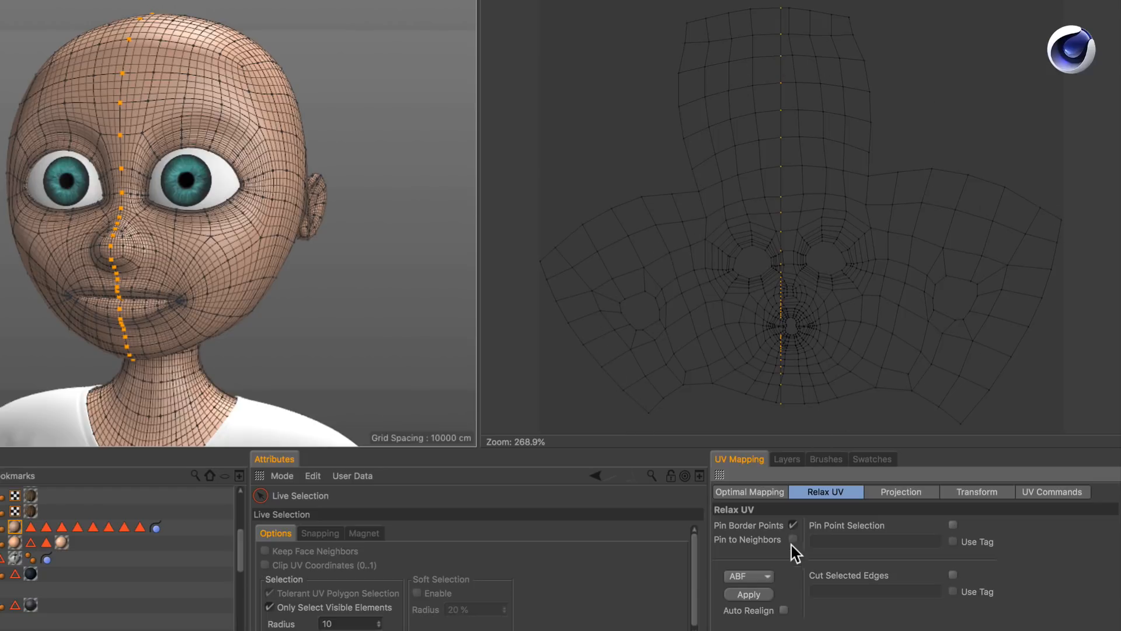
pyautogui.click(794, 526)
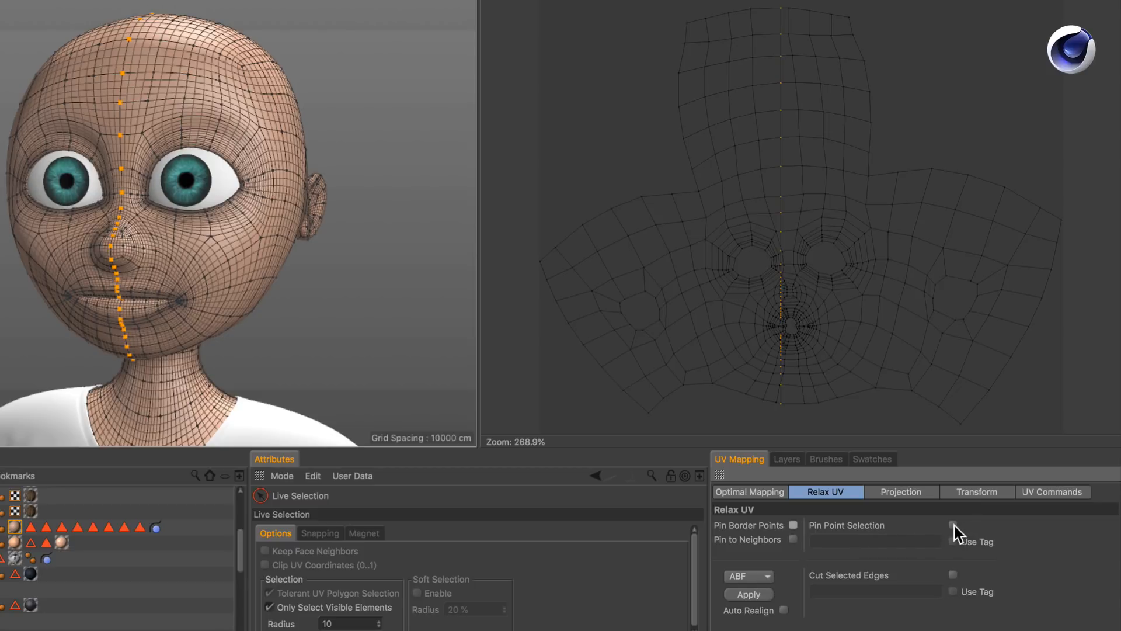
pyautogui.click(953, 525)
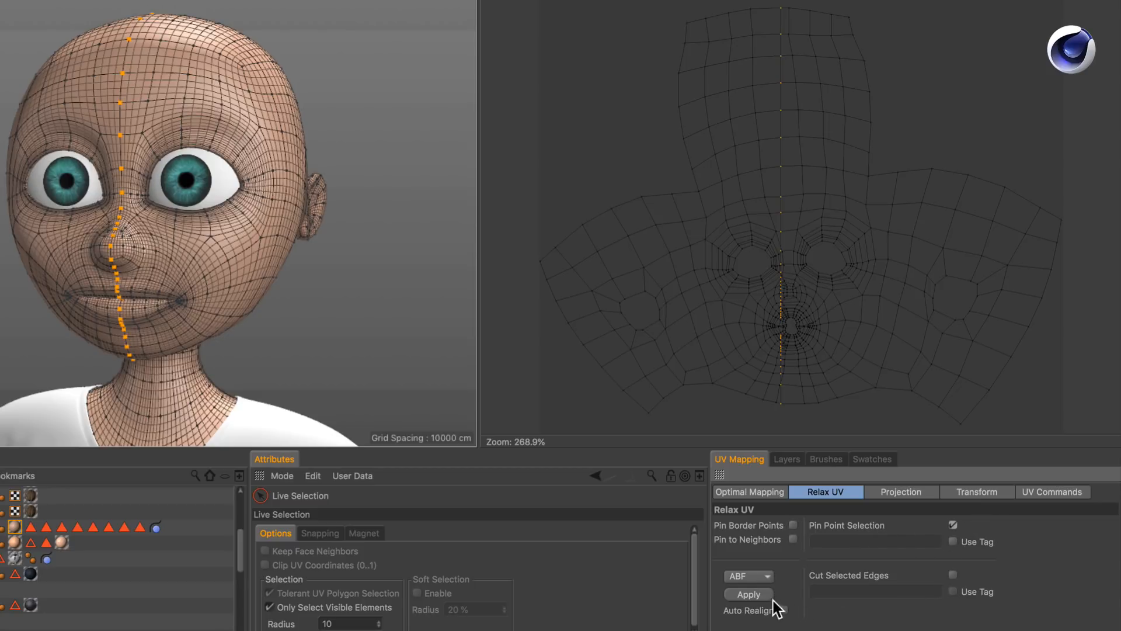
pyautogui.moveTo(759, 615)
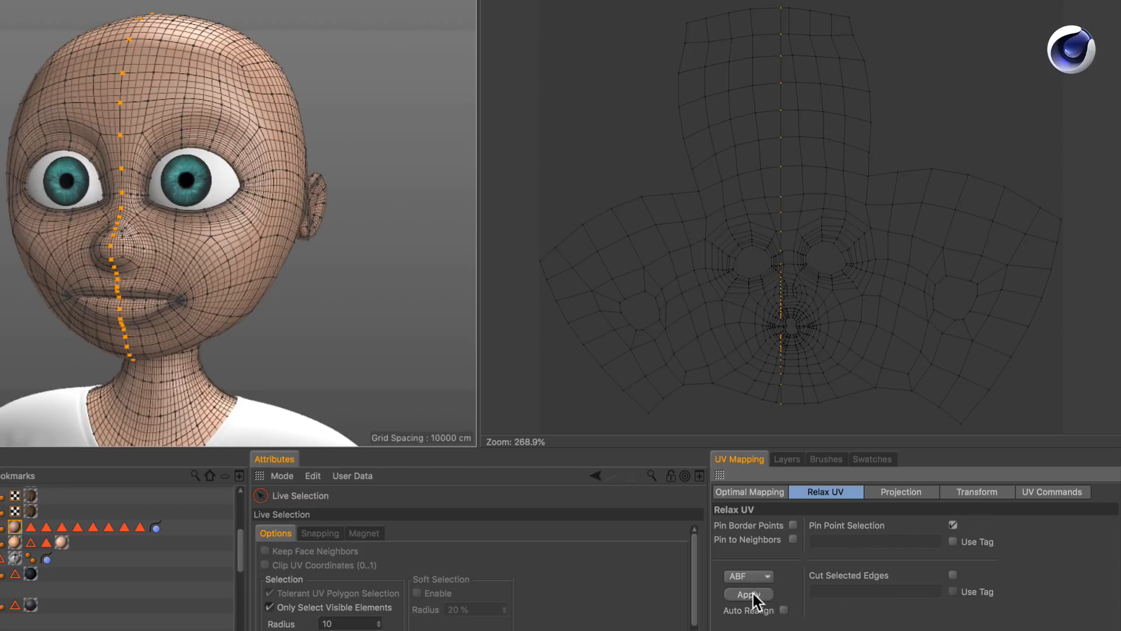
# Apply ABF relaxation so the UVs even out around the pinned centre line.
pyautogui.click(749, 595)
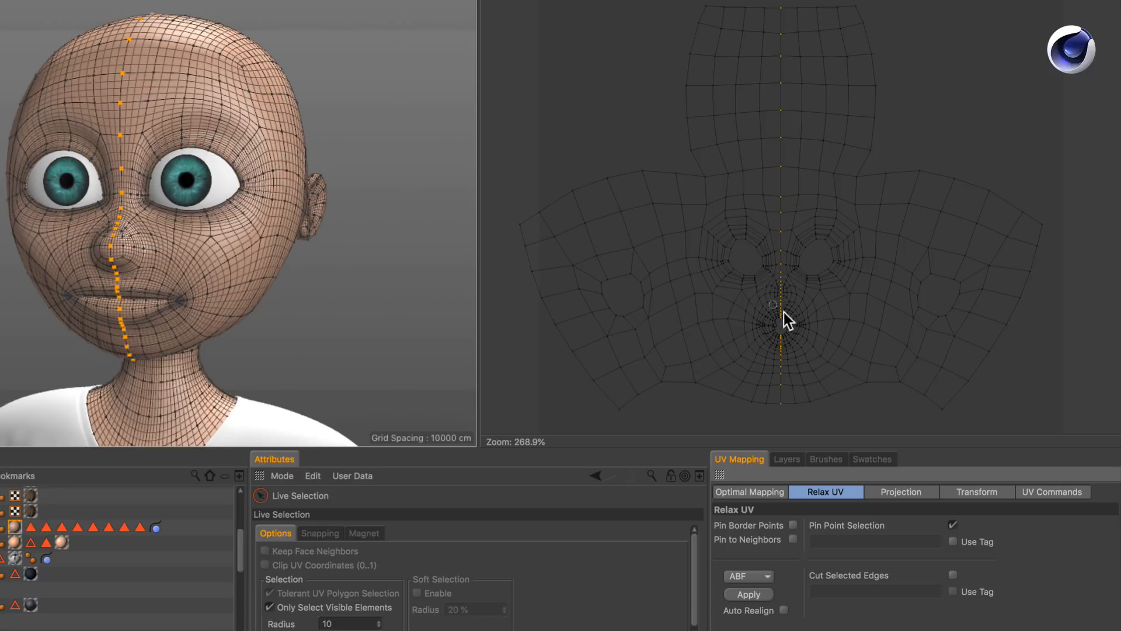
pyautogui.moveTo(800, 327)
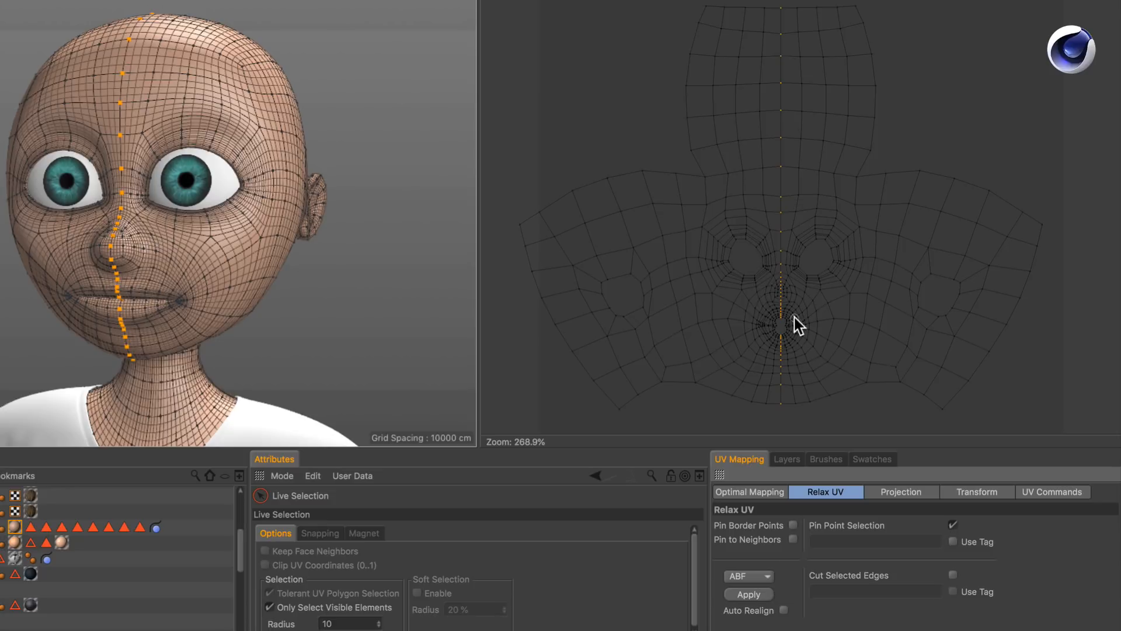